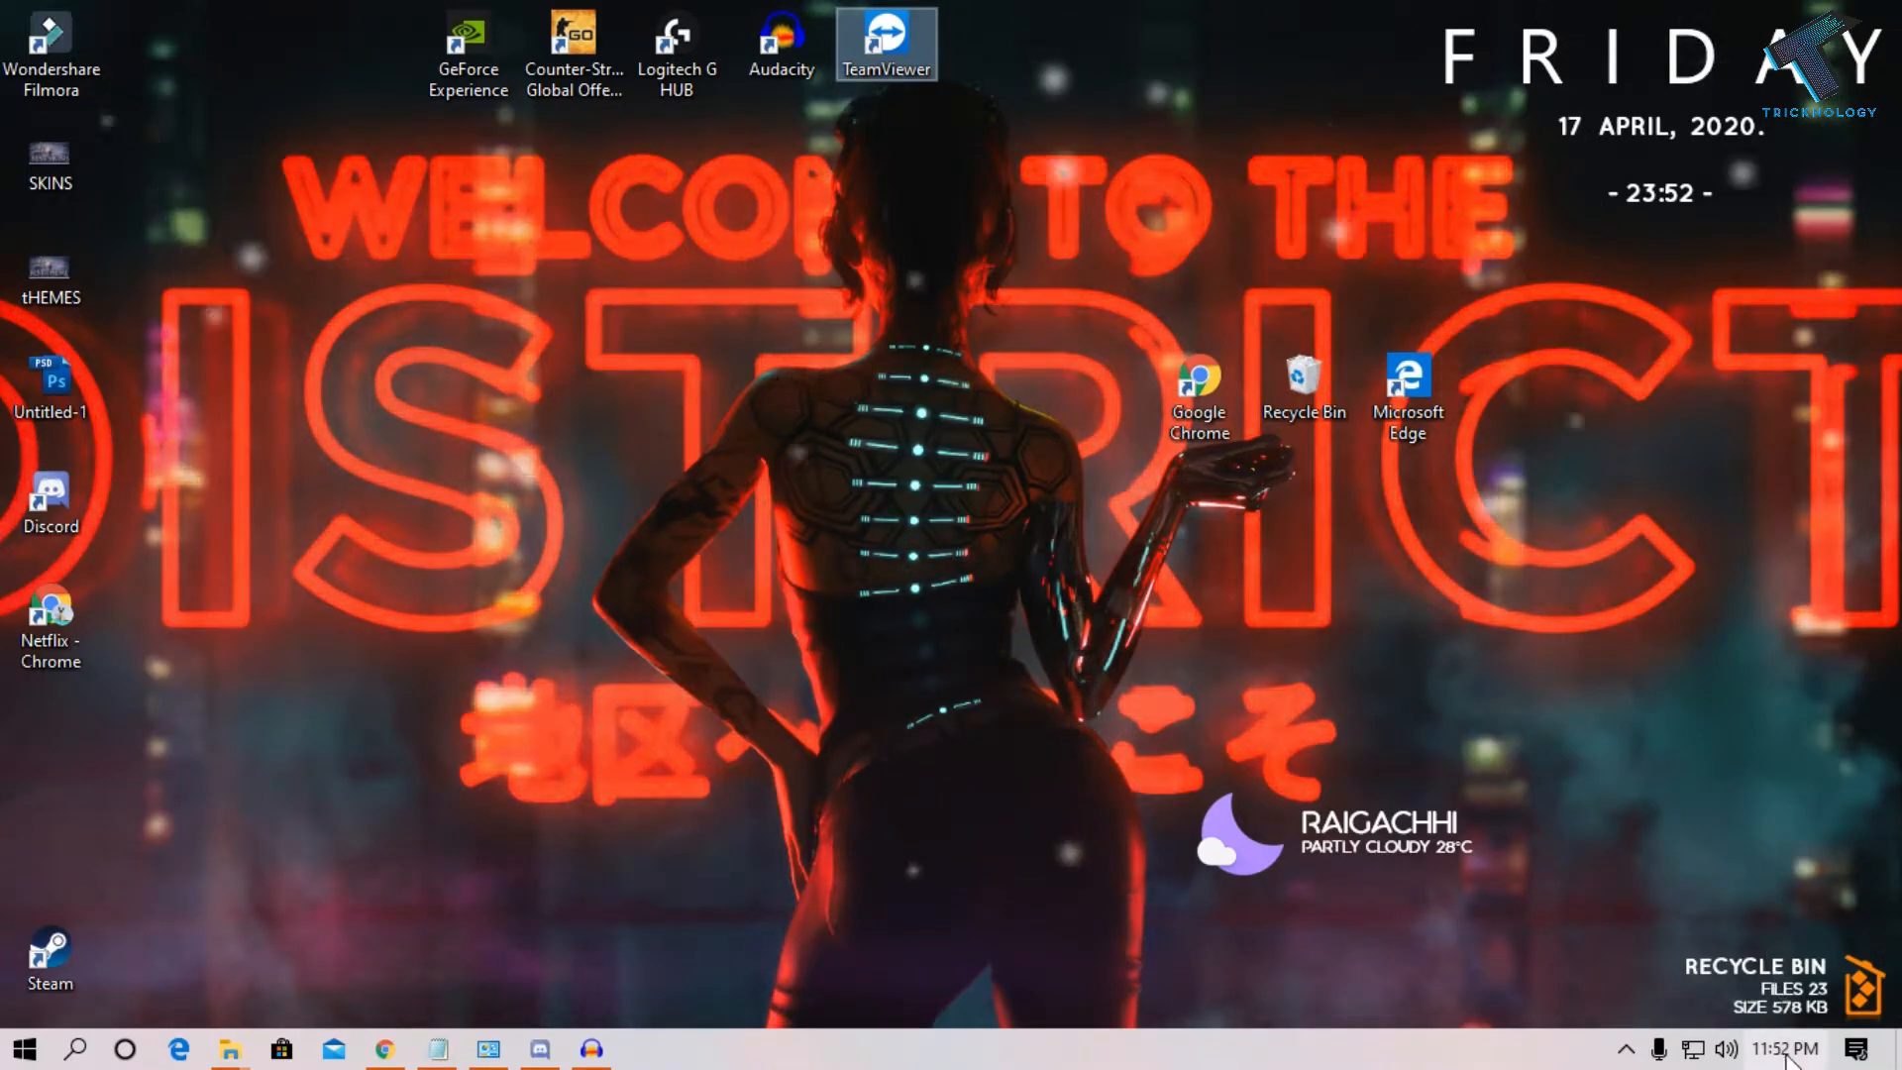
Right-click the taskbar clock to show the Adjust date/time menu
right_click(1791, 1055)
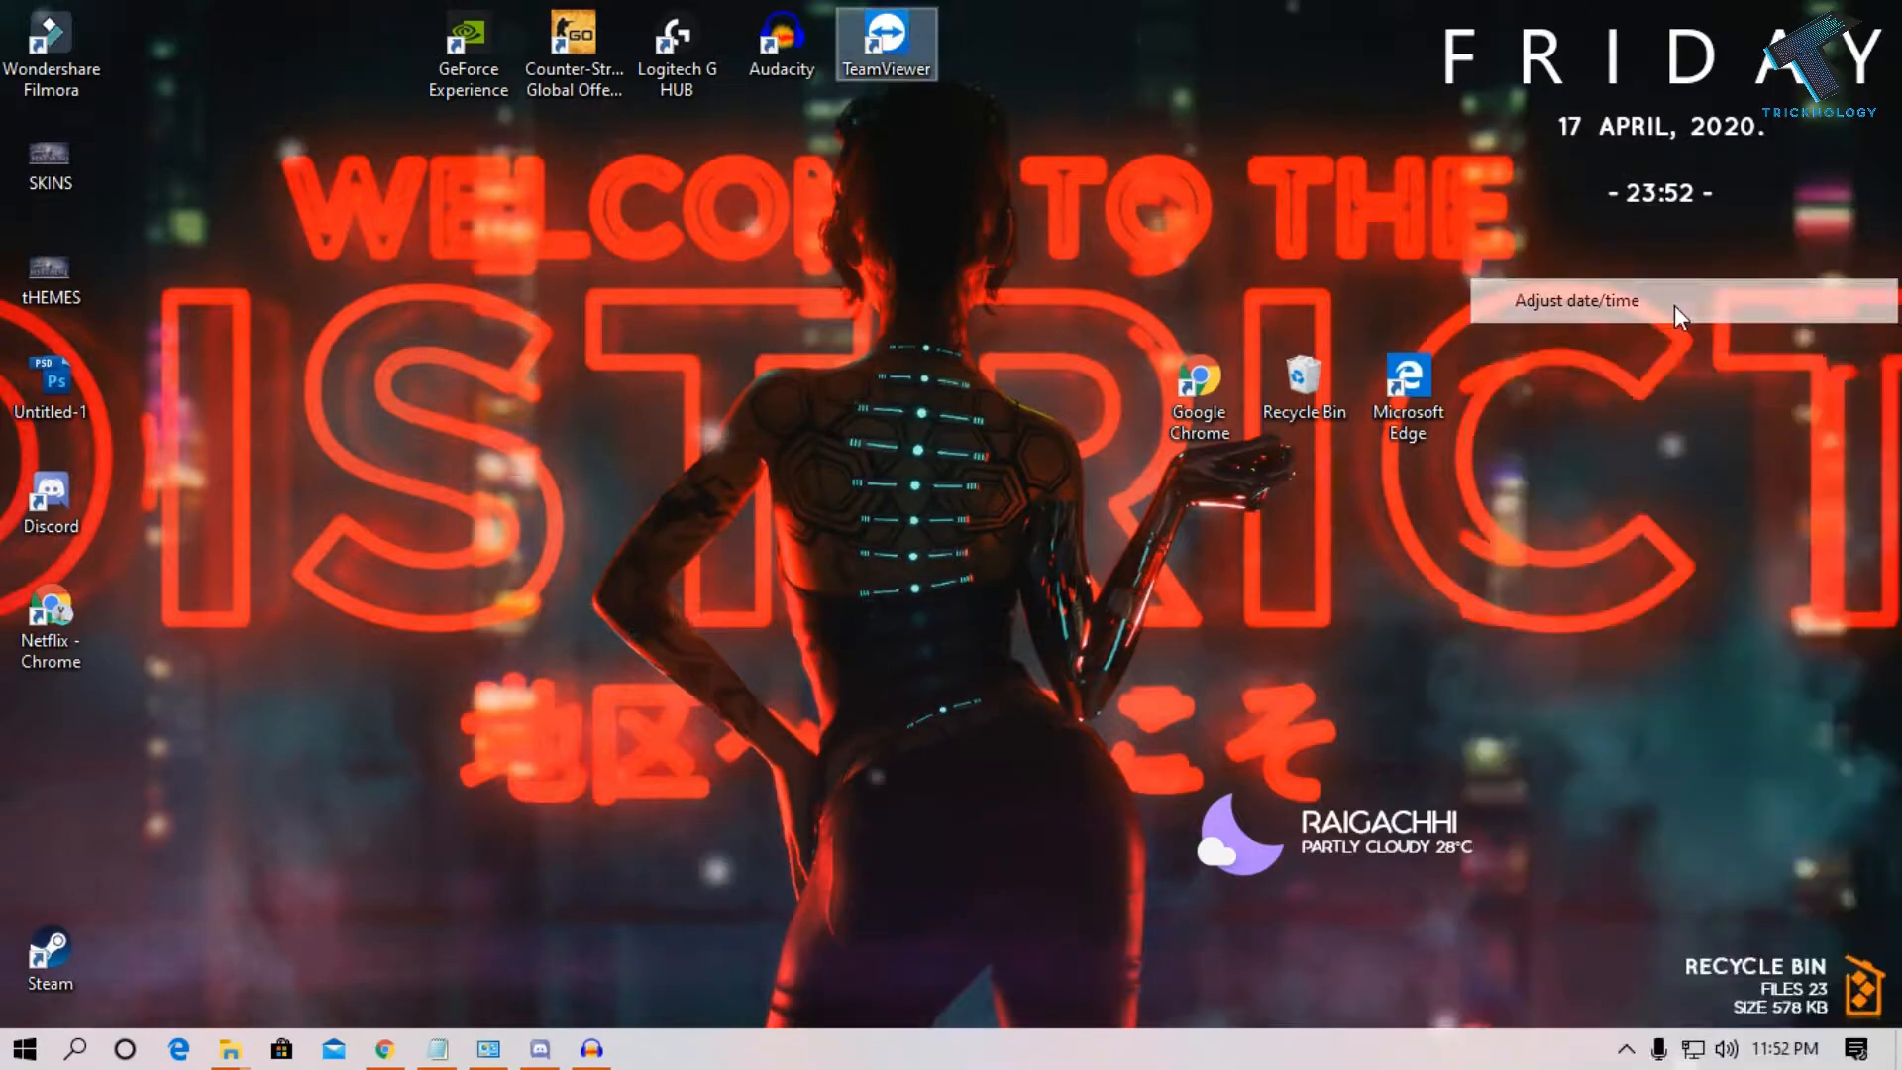
Go to Date & time settings and choose 'Add clocks for different time zones'
click(1576, 301)
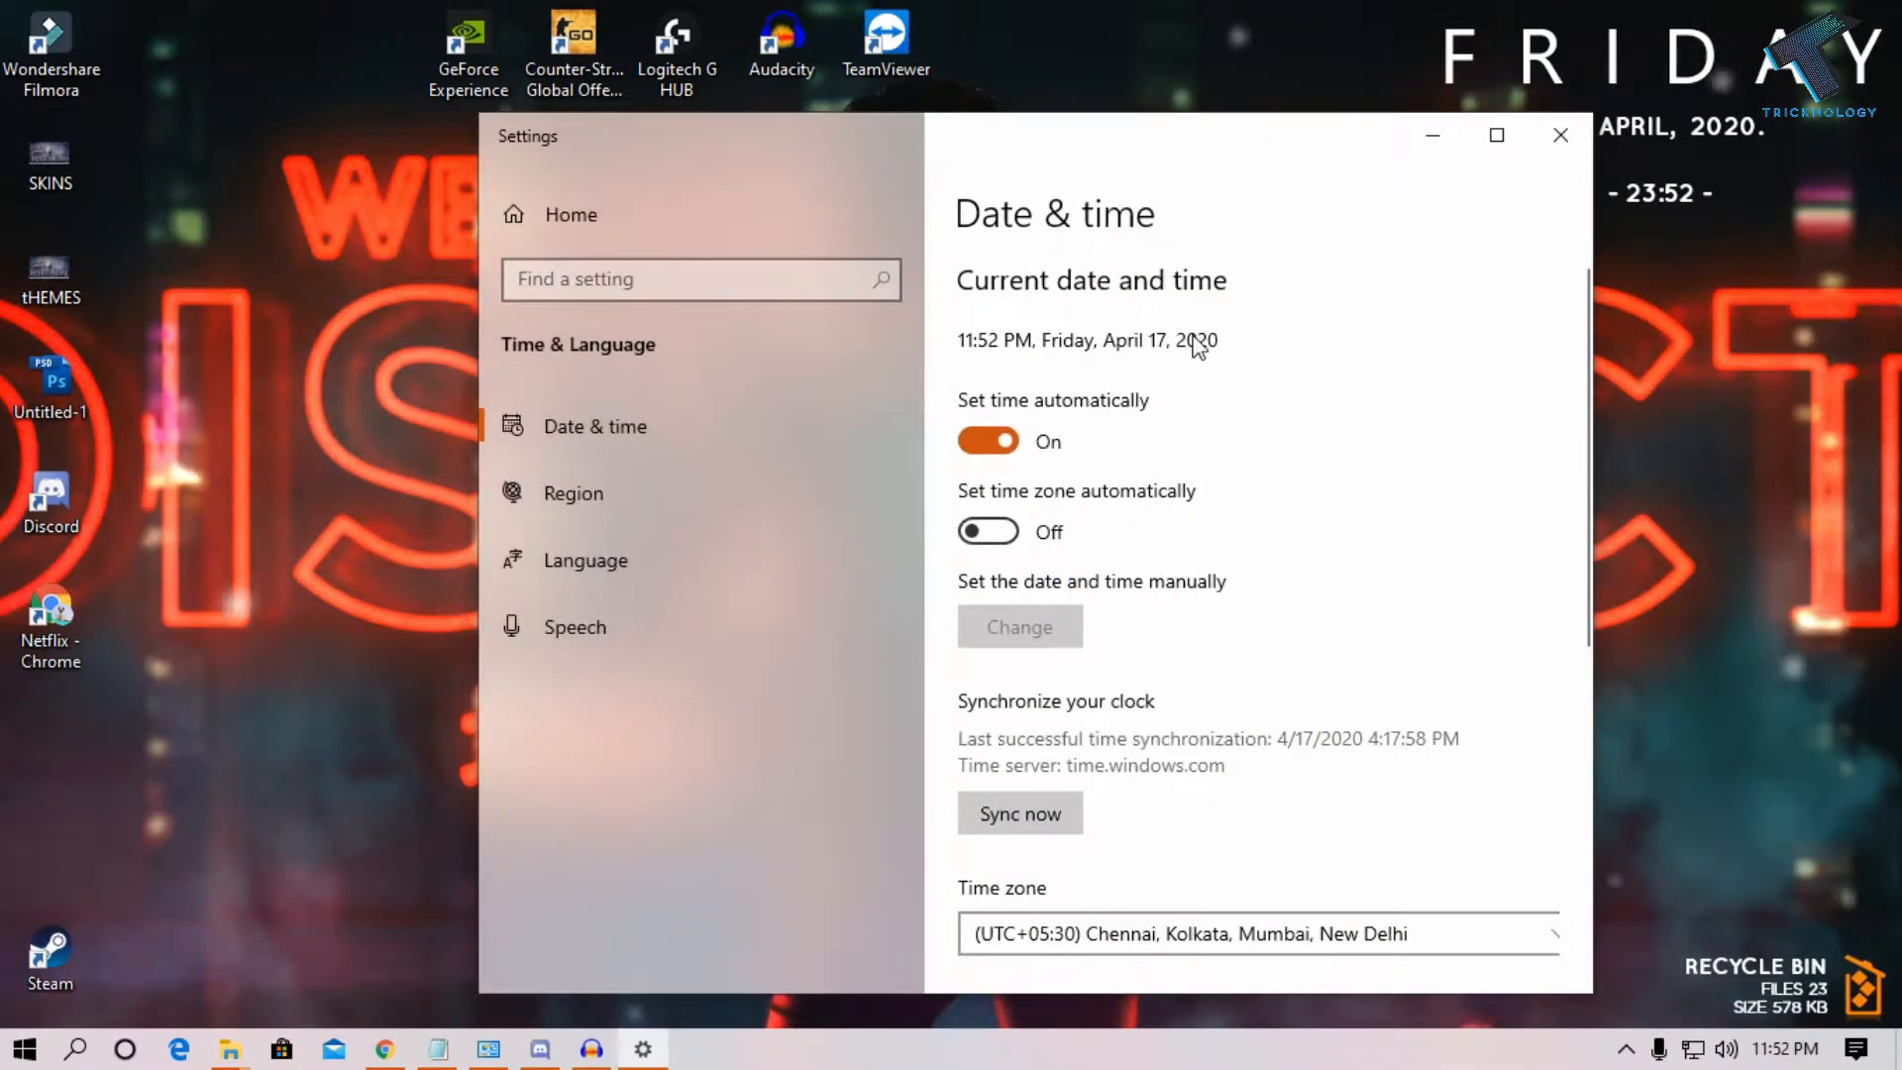
scroll(down, 3)
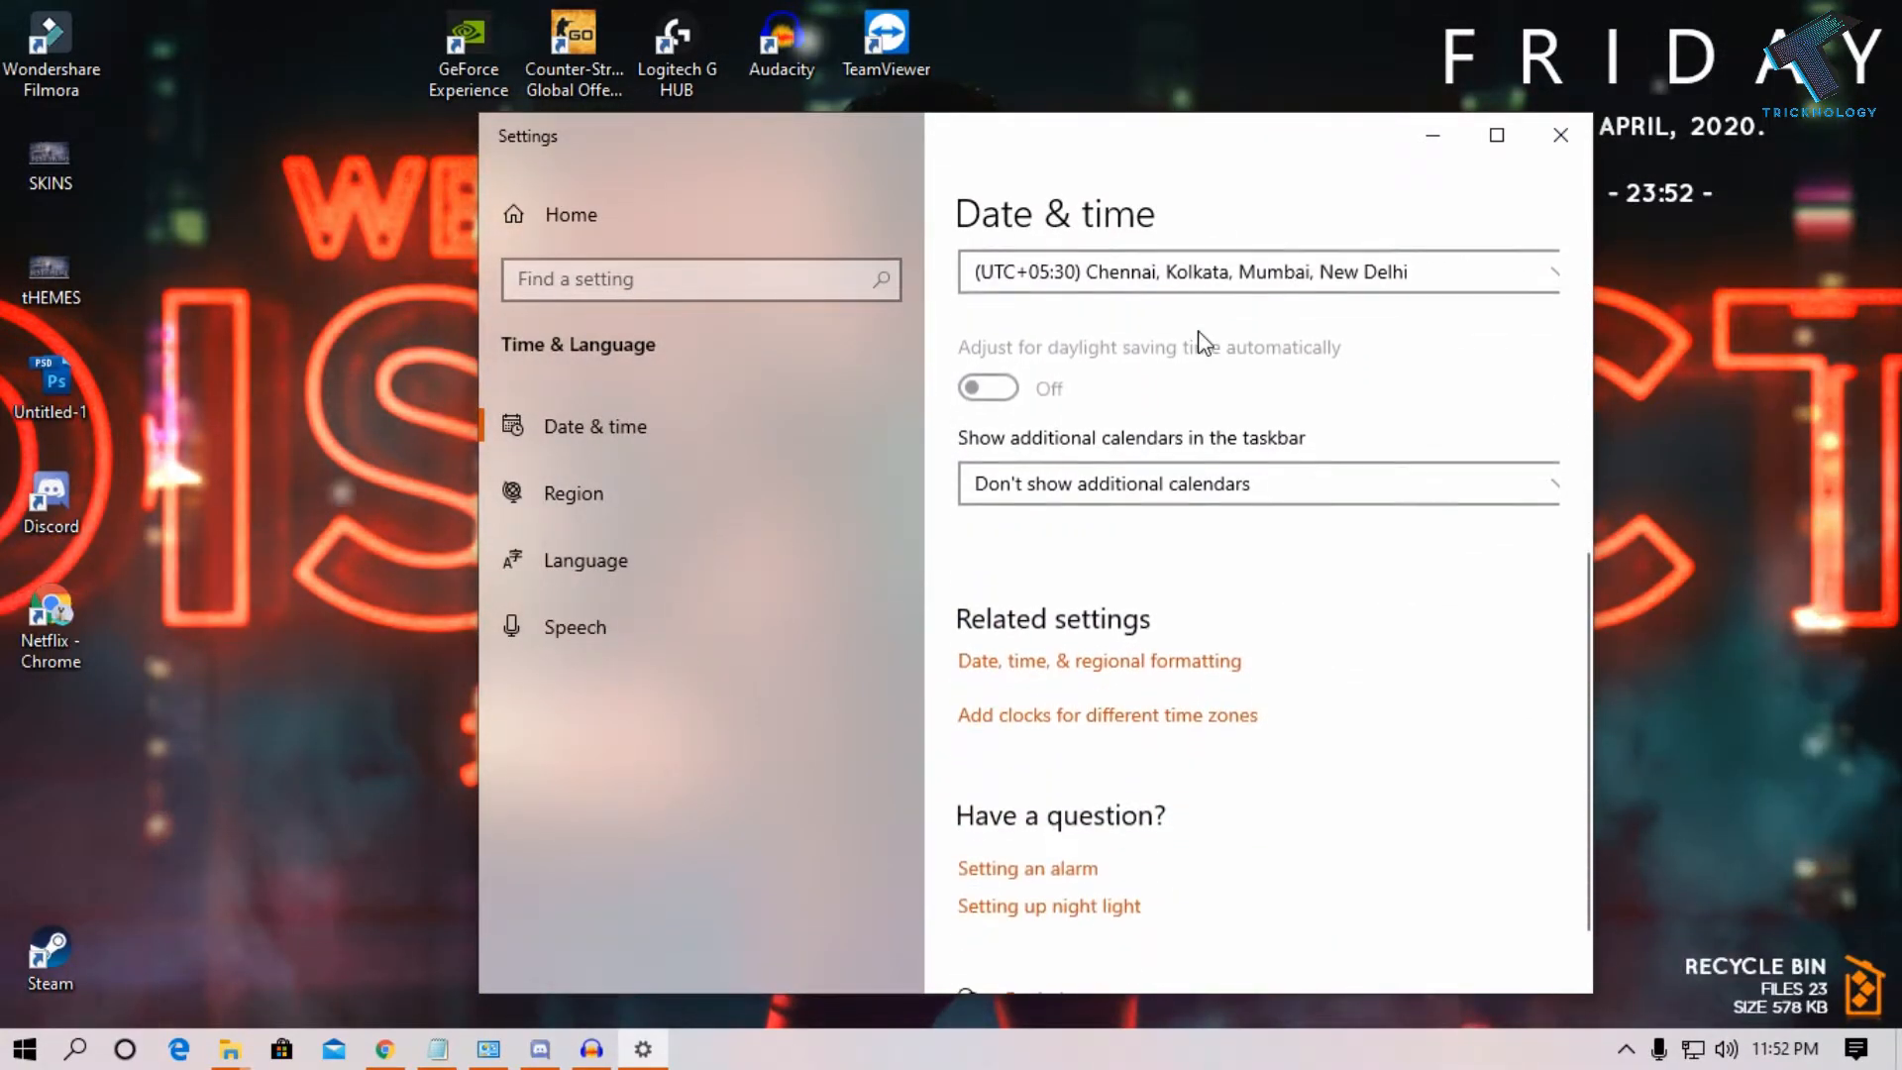
scroll(down, 3)
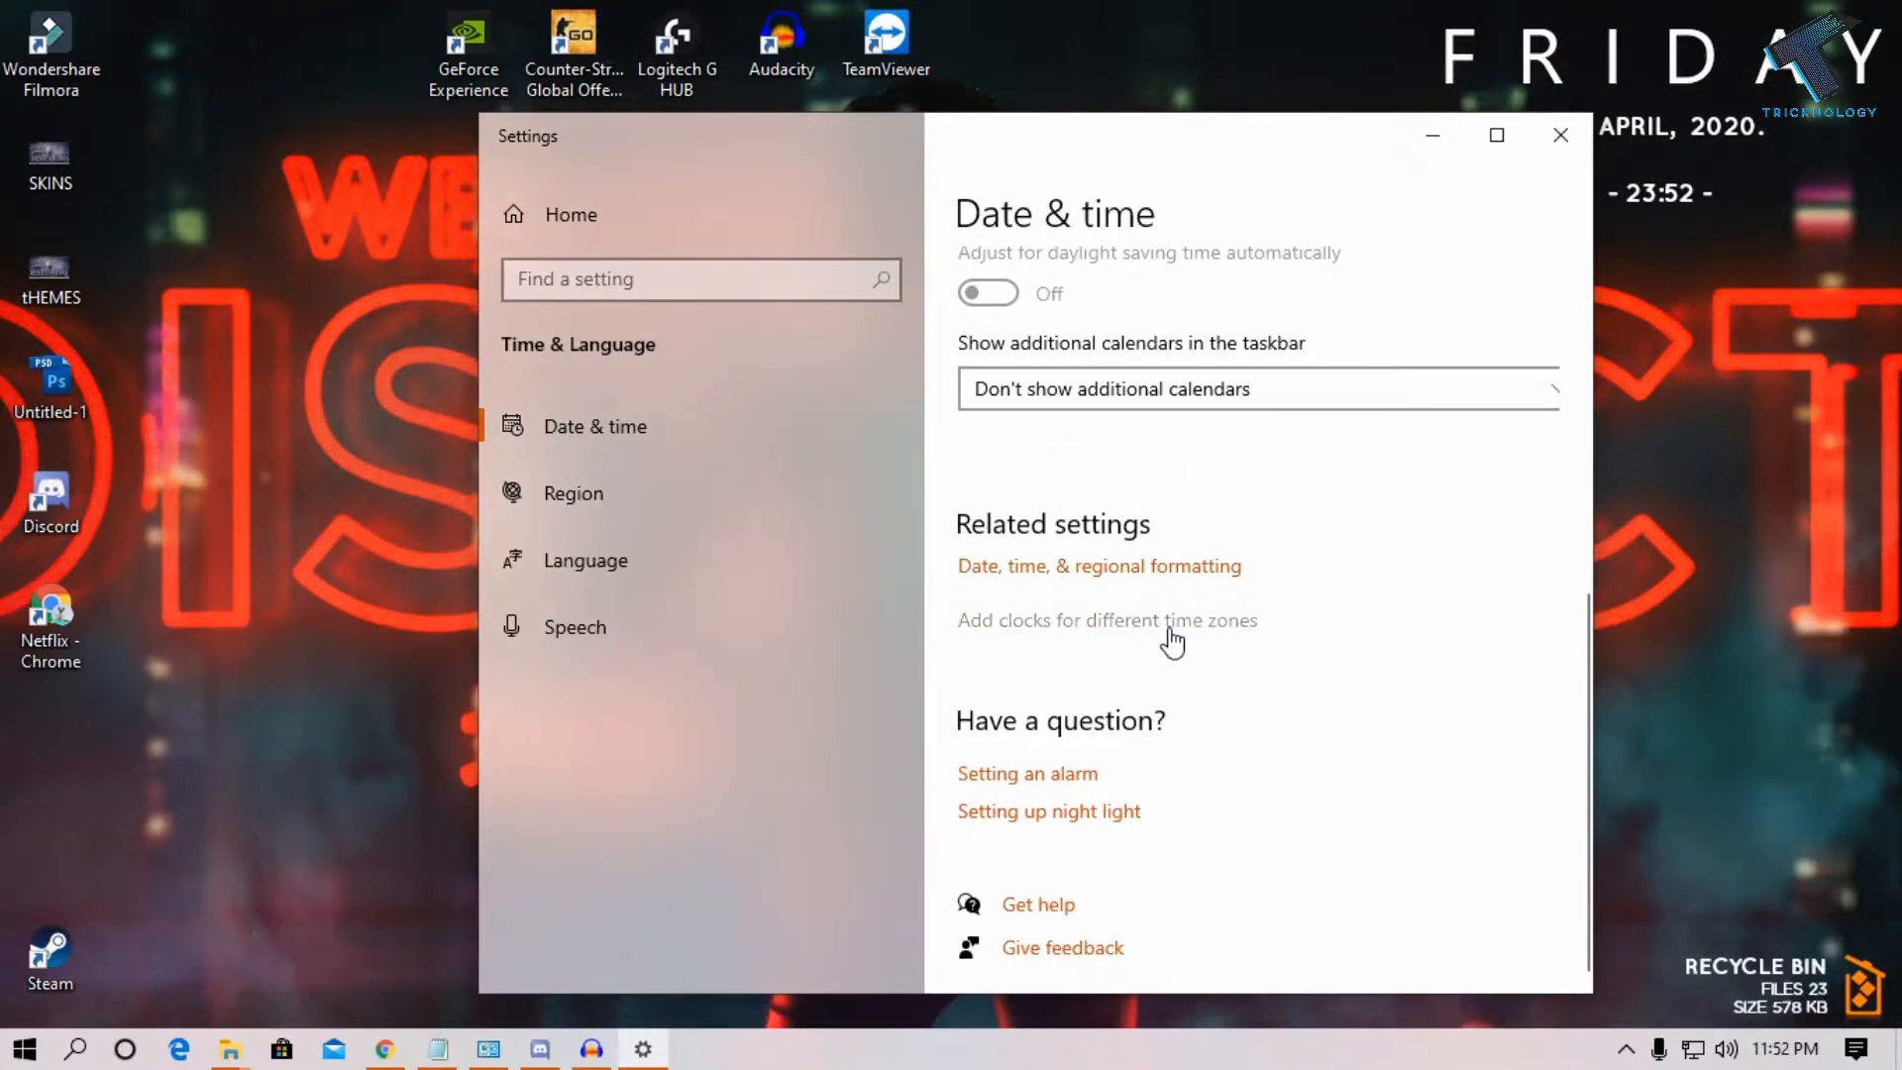
click(1107, 620)
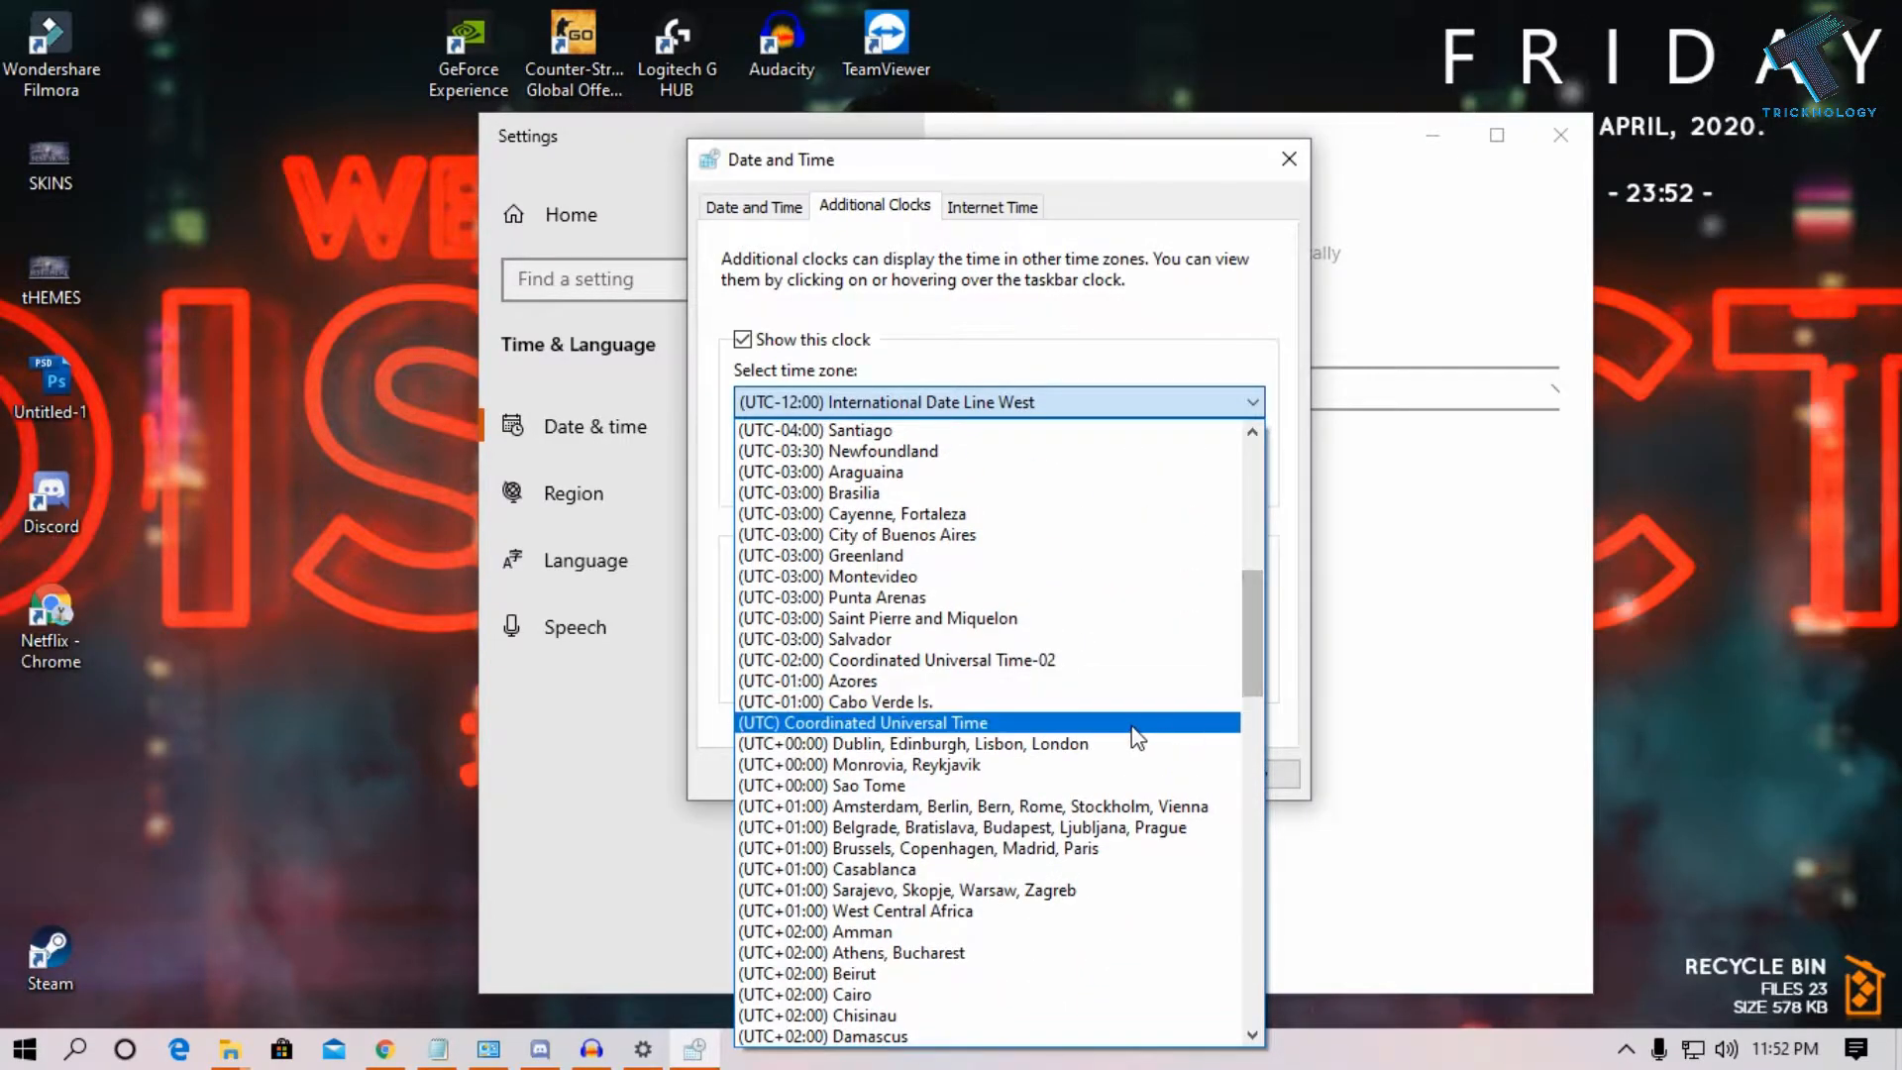
Set the extra clock to the UTC+00:00 London time zone, name it London, and apply
click(912, 744)
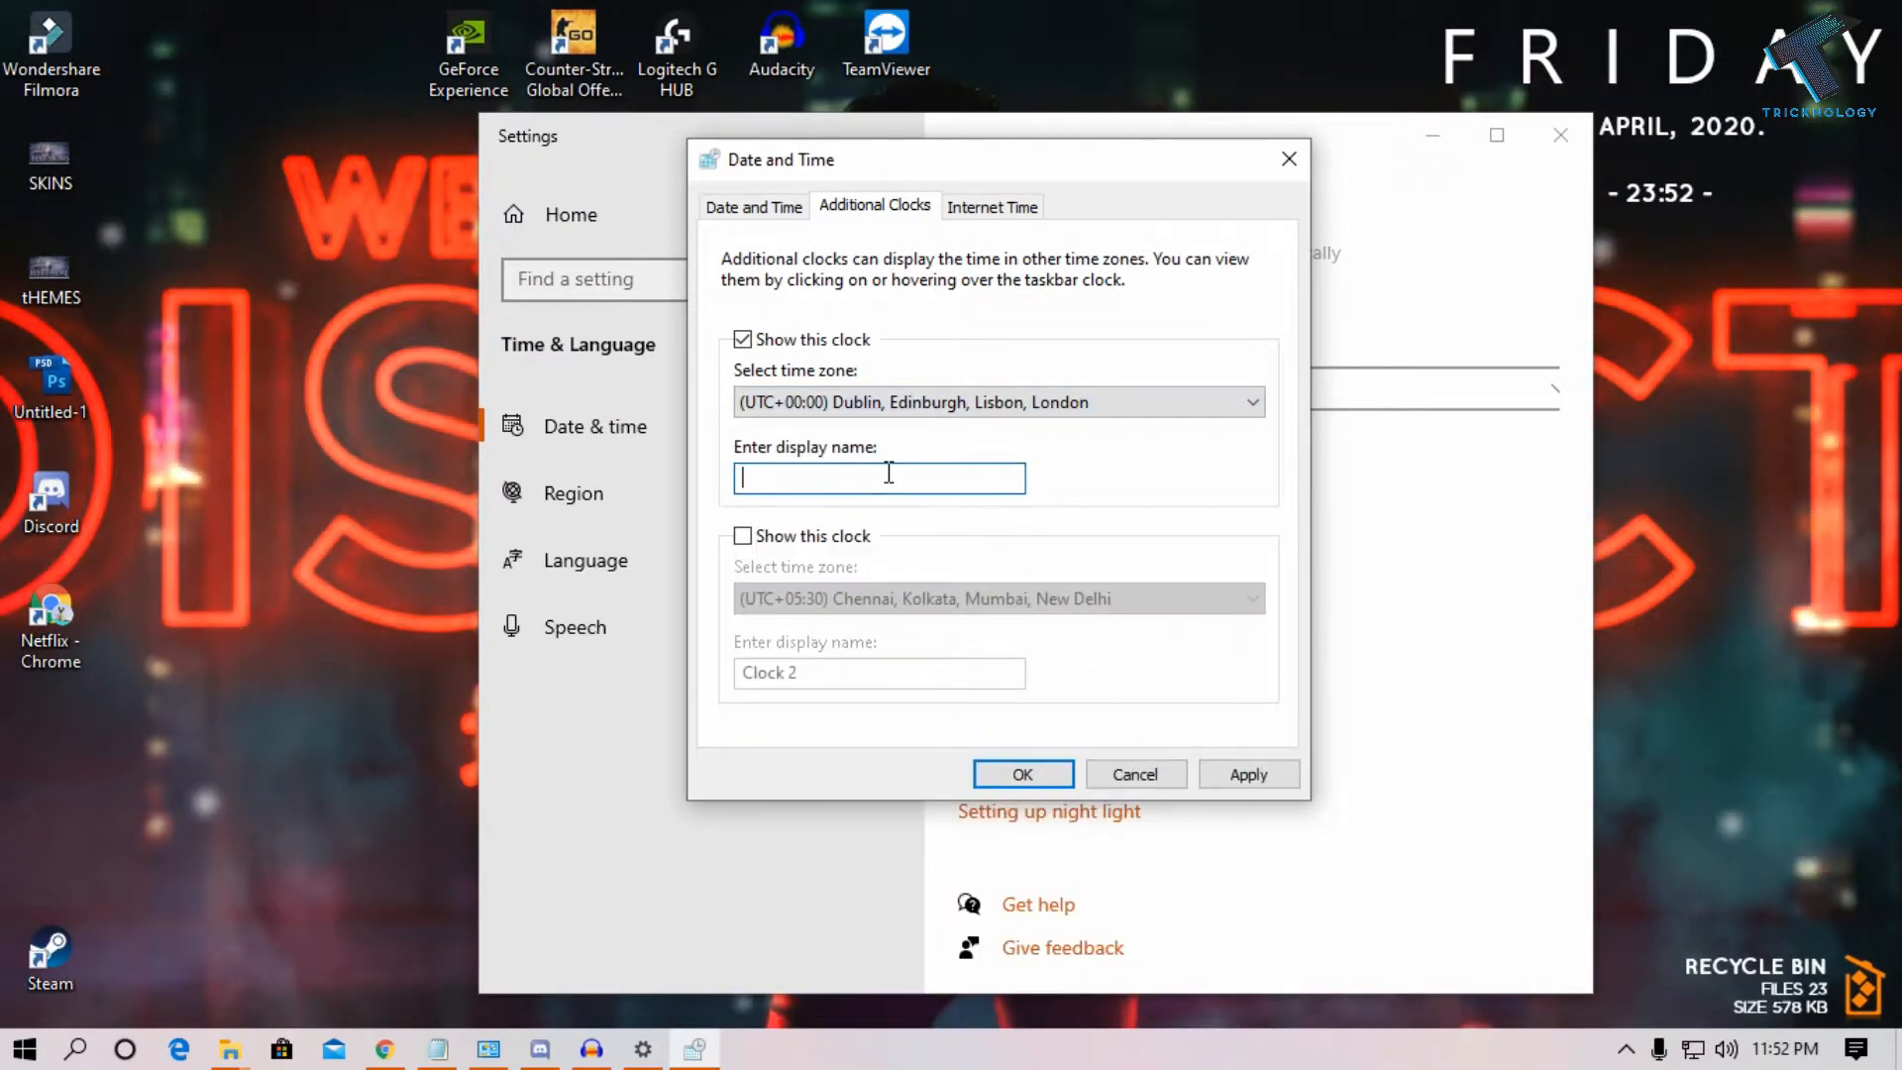
text(London)
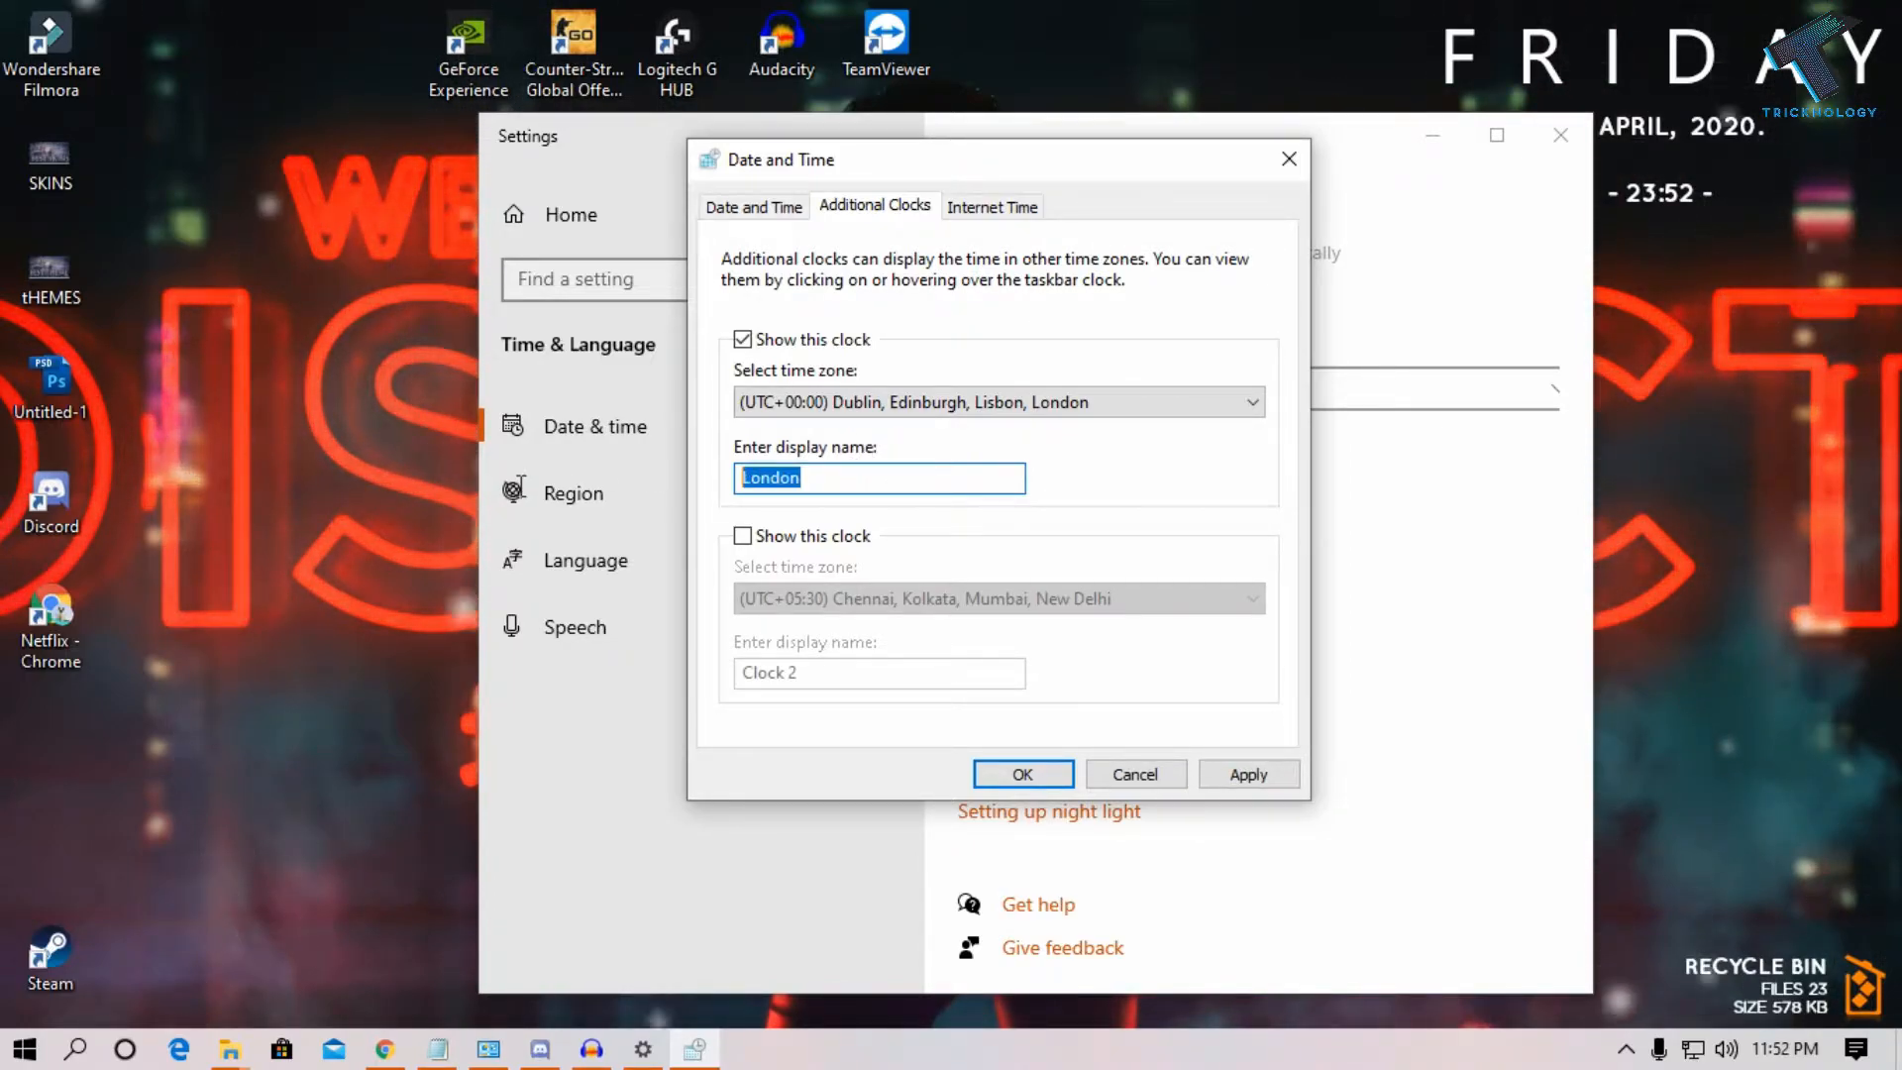
mouse_move(1793, 1045)
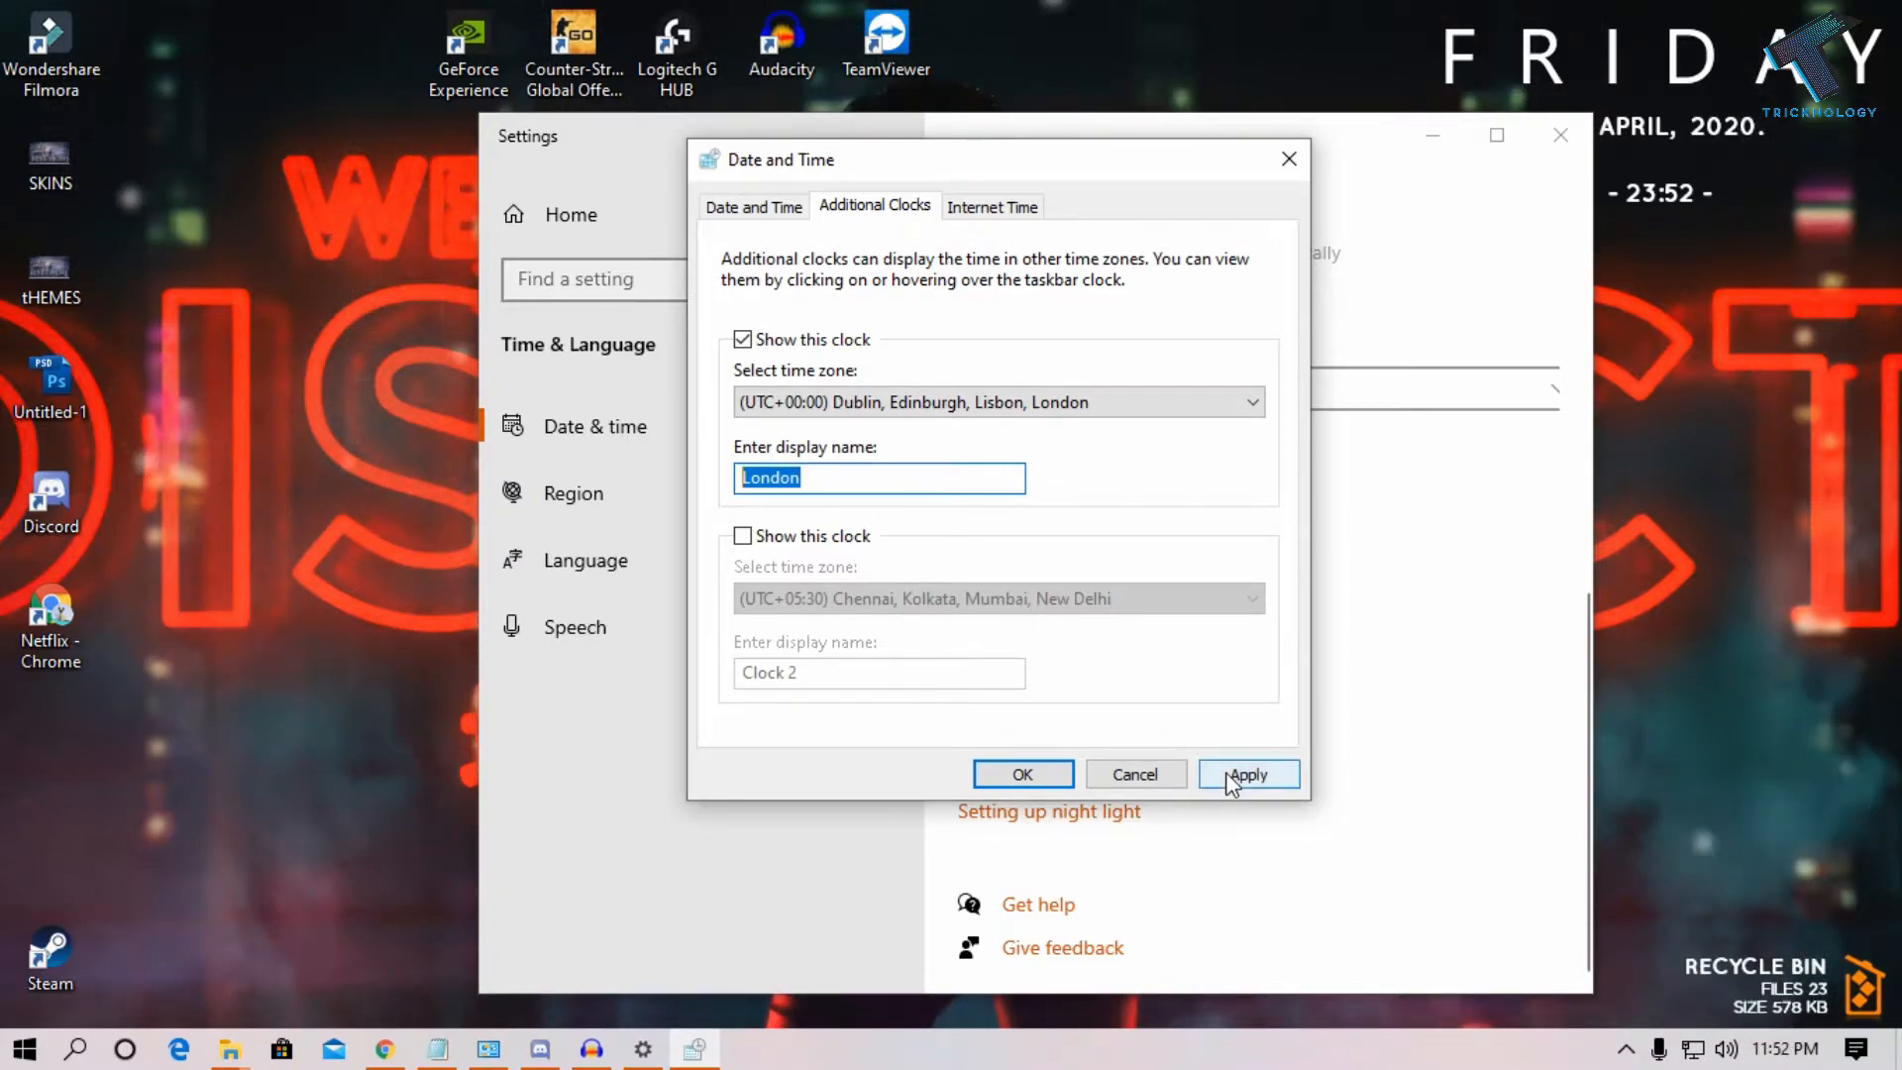
click(1249, 774)
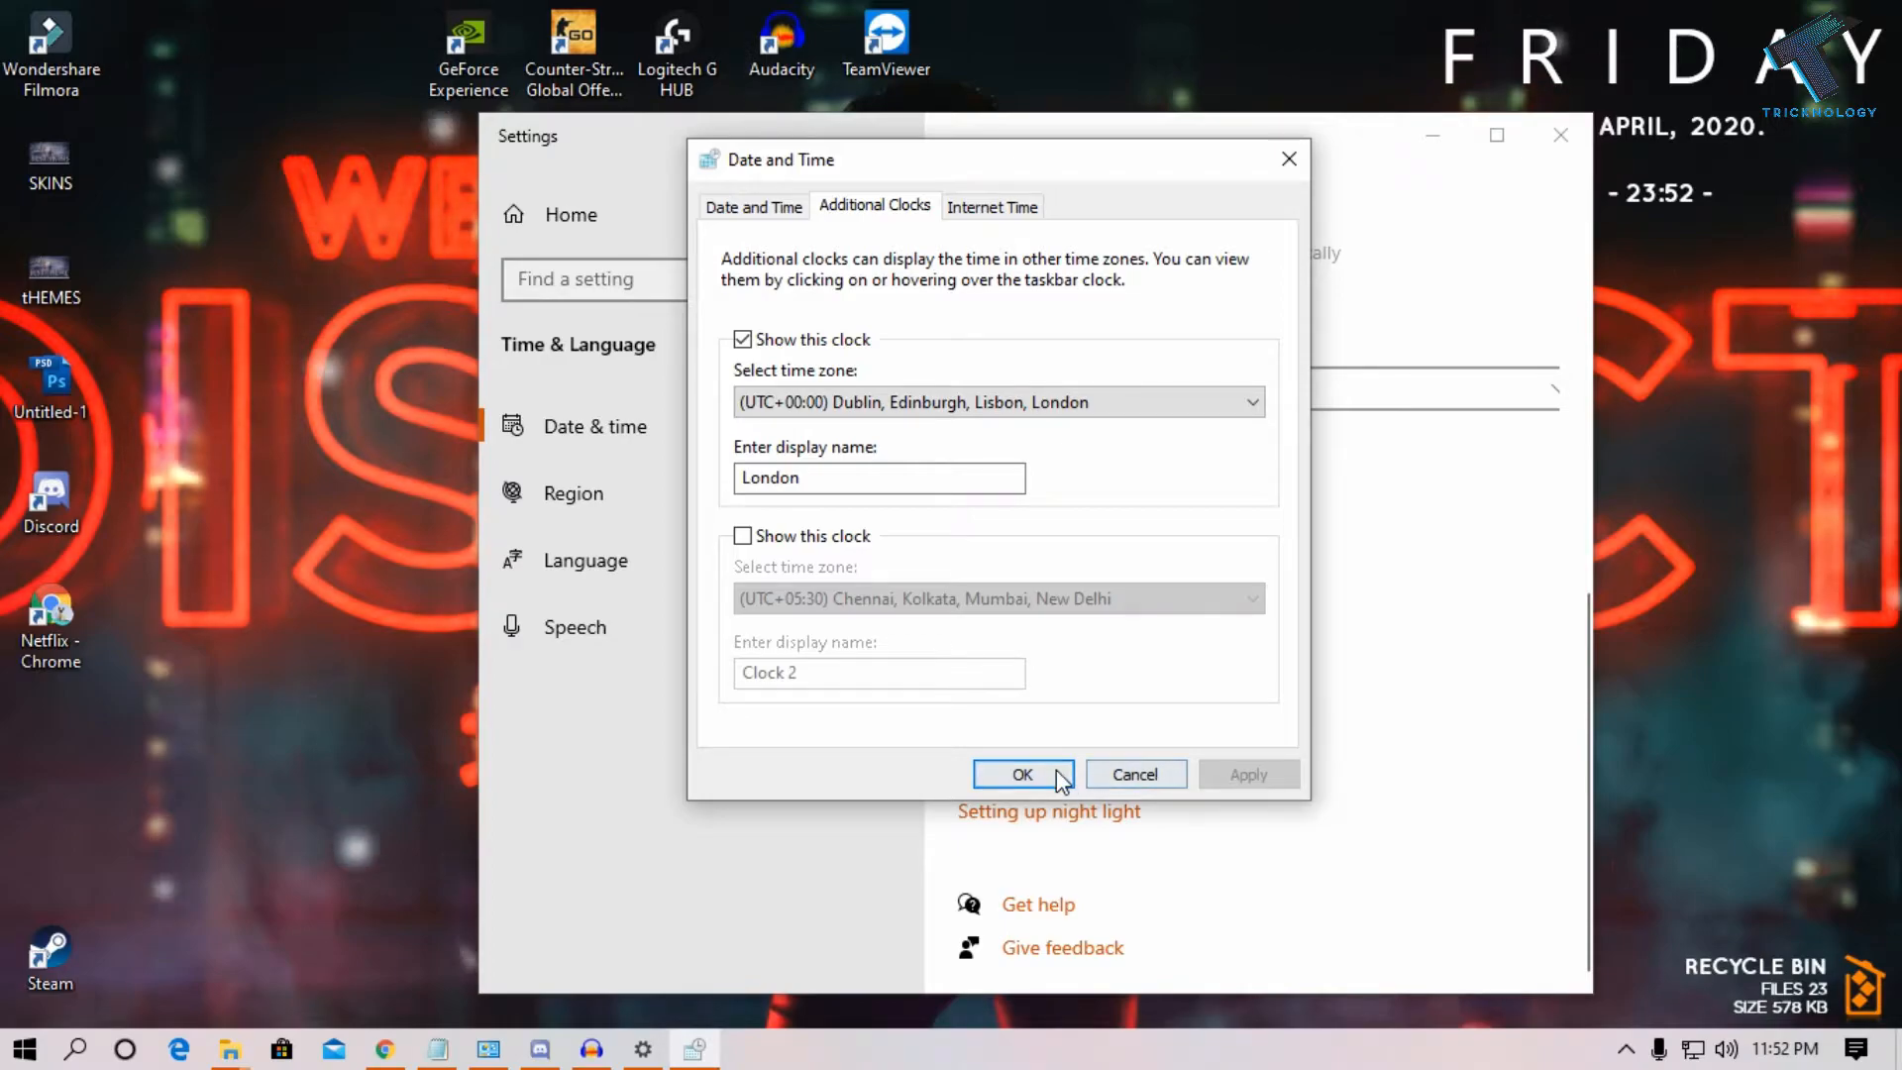
Confirm the Date and Time dialog with OK to close it
click(1022, 773)
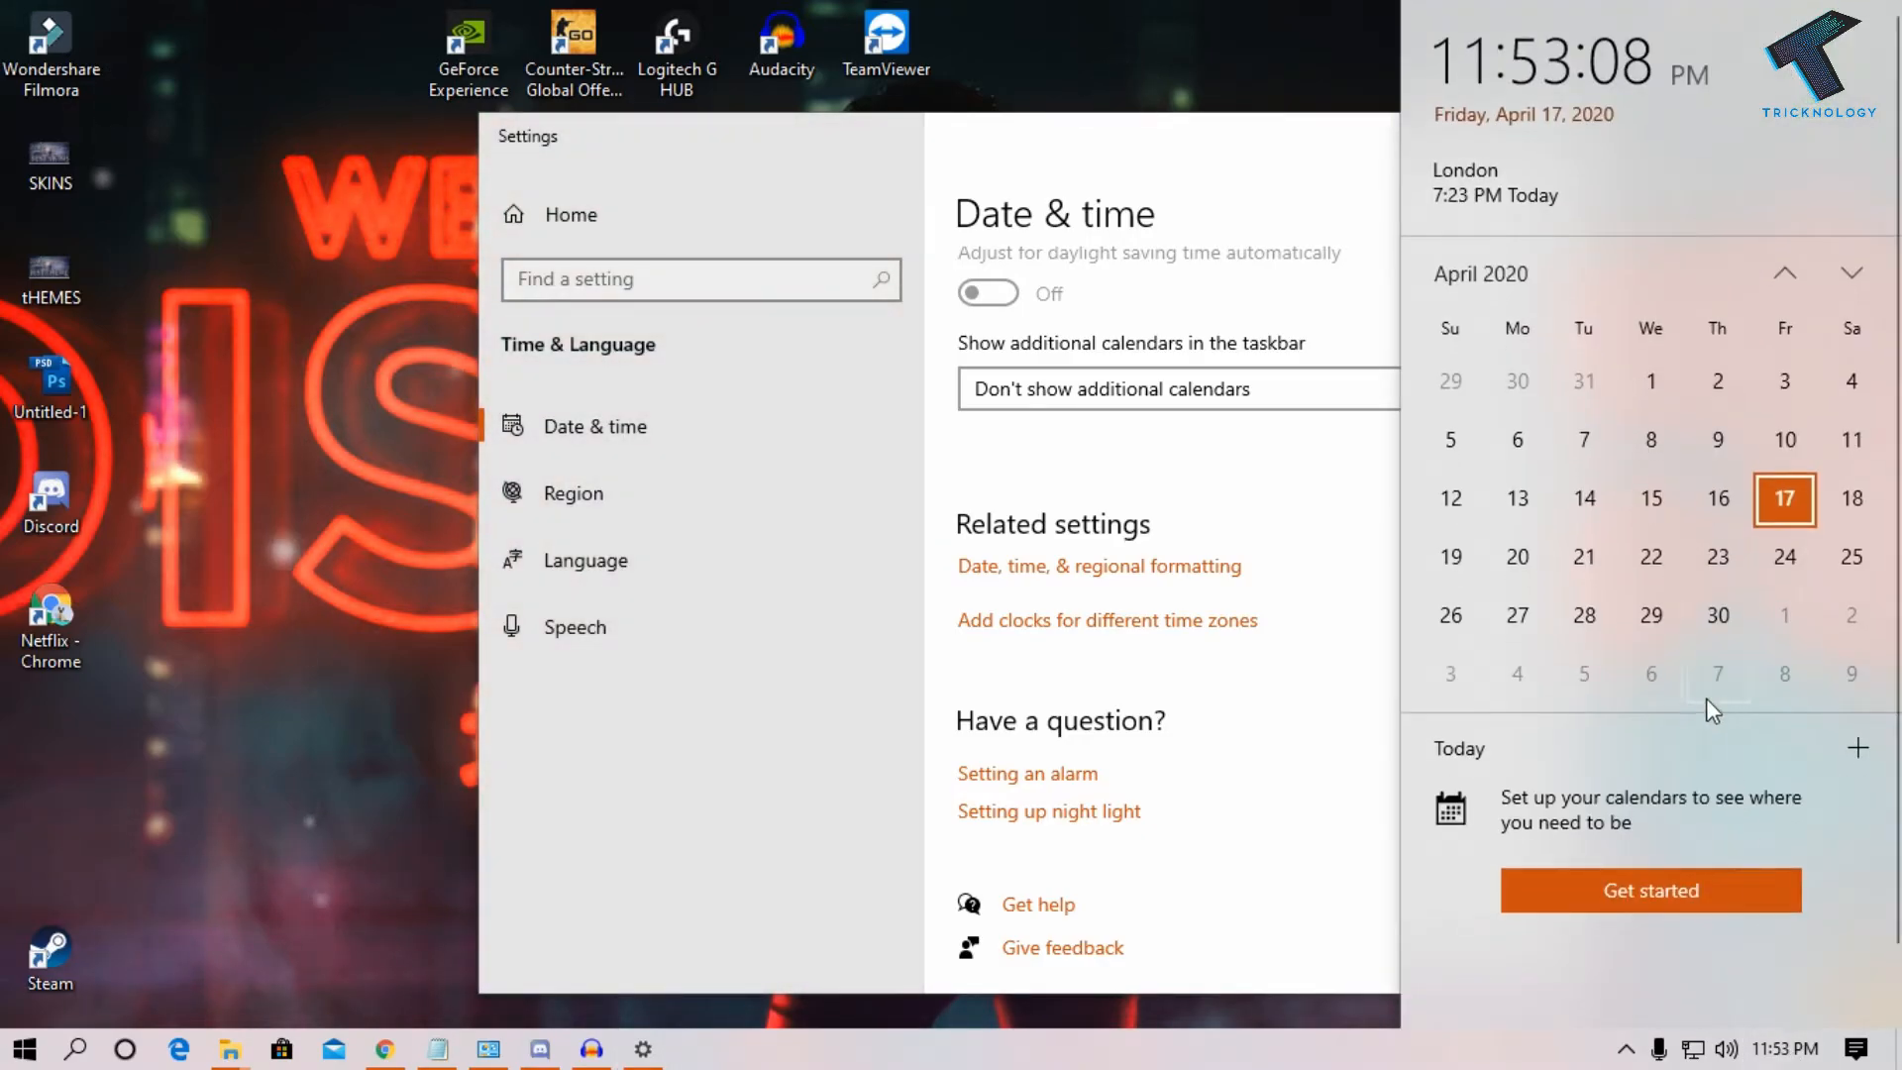
mouse_move(1364, 156)
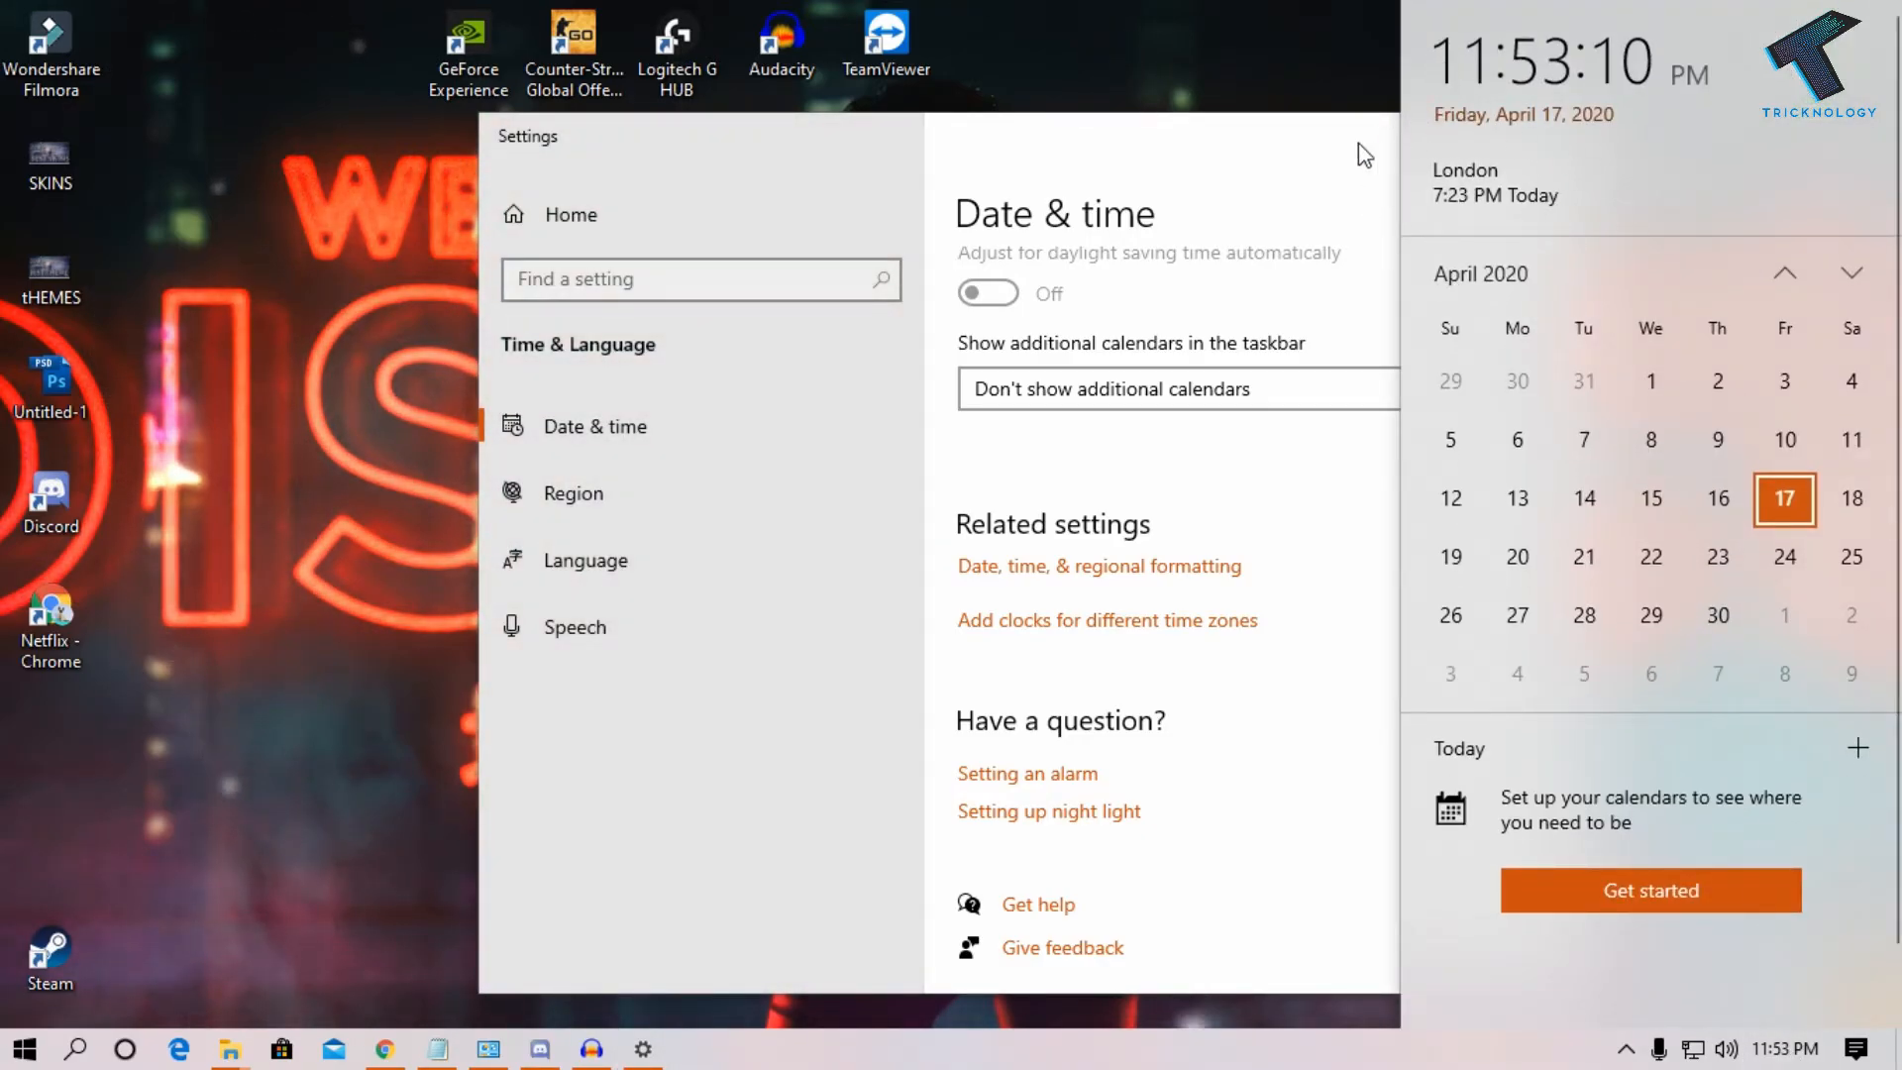
mouse_move(1651, 558)
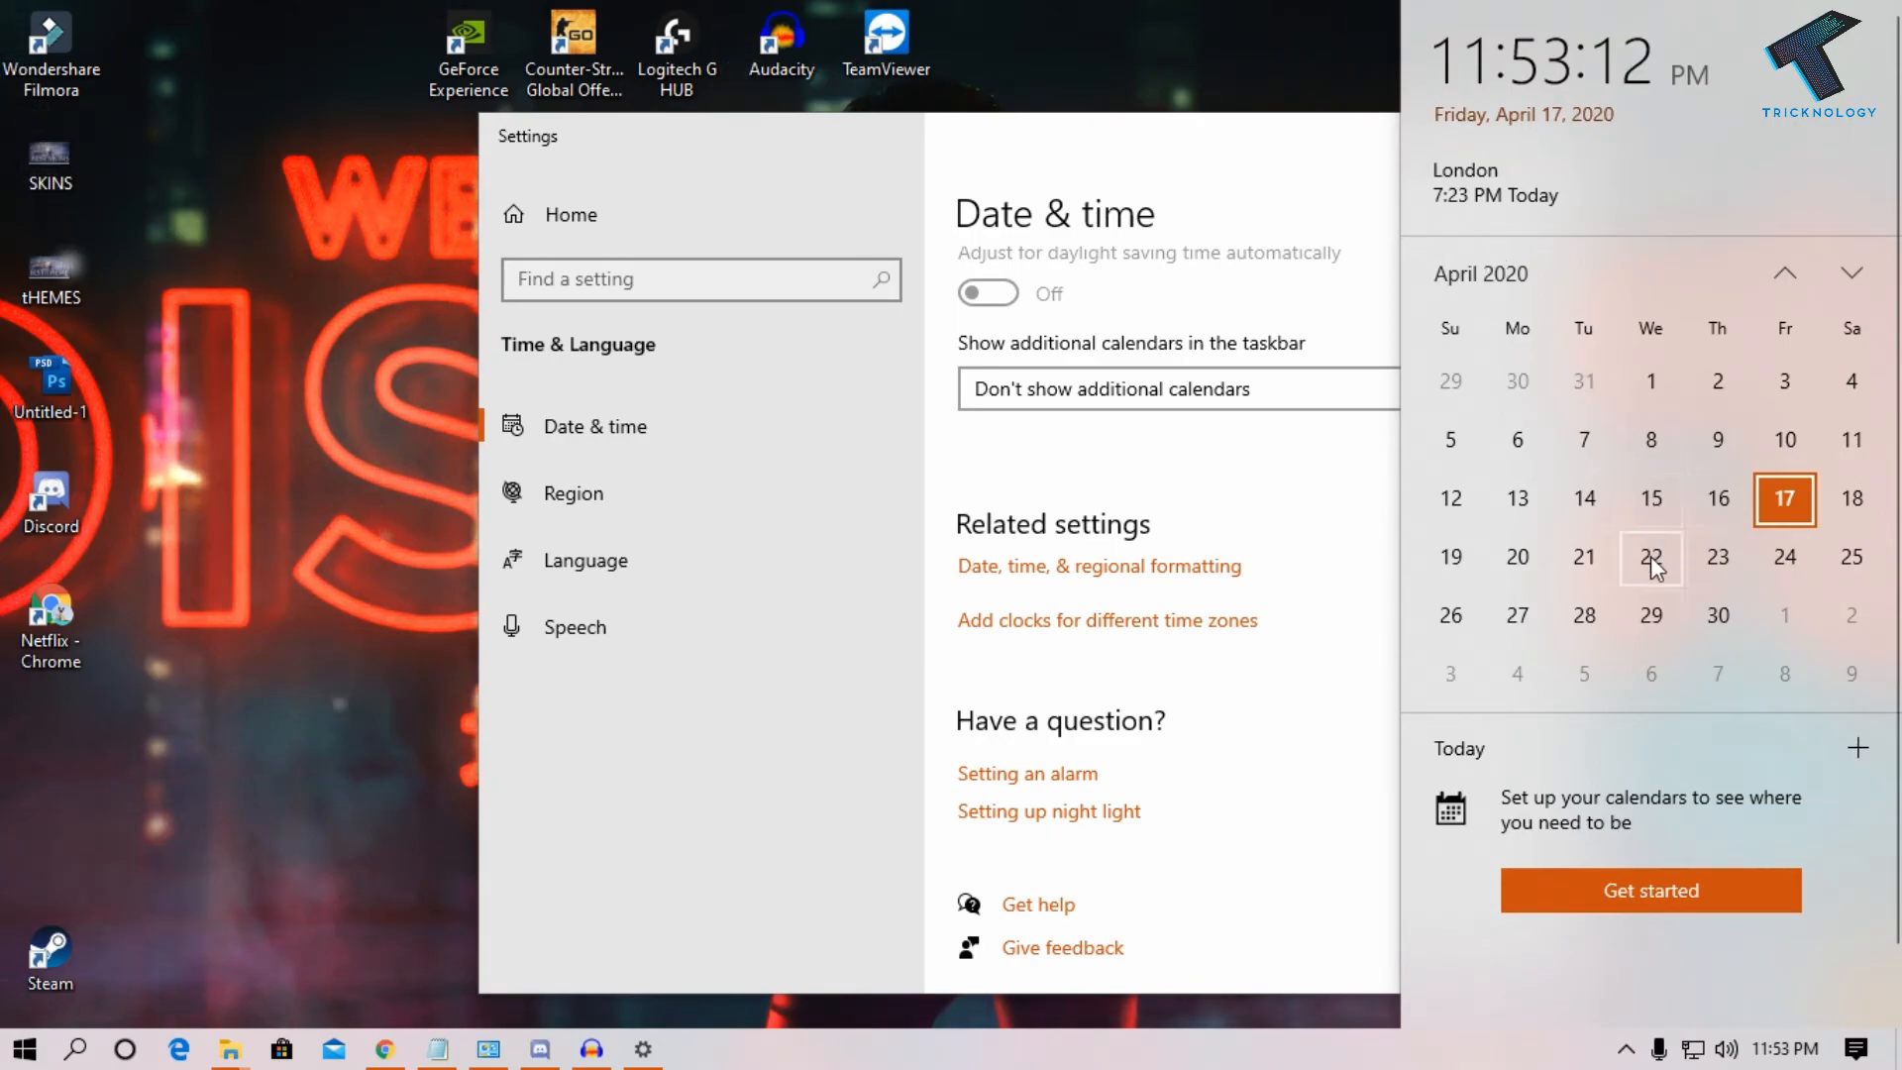
mouse_move(1046, 706)
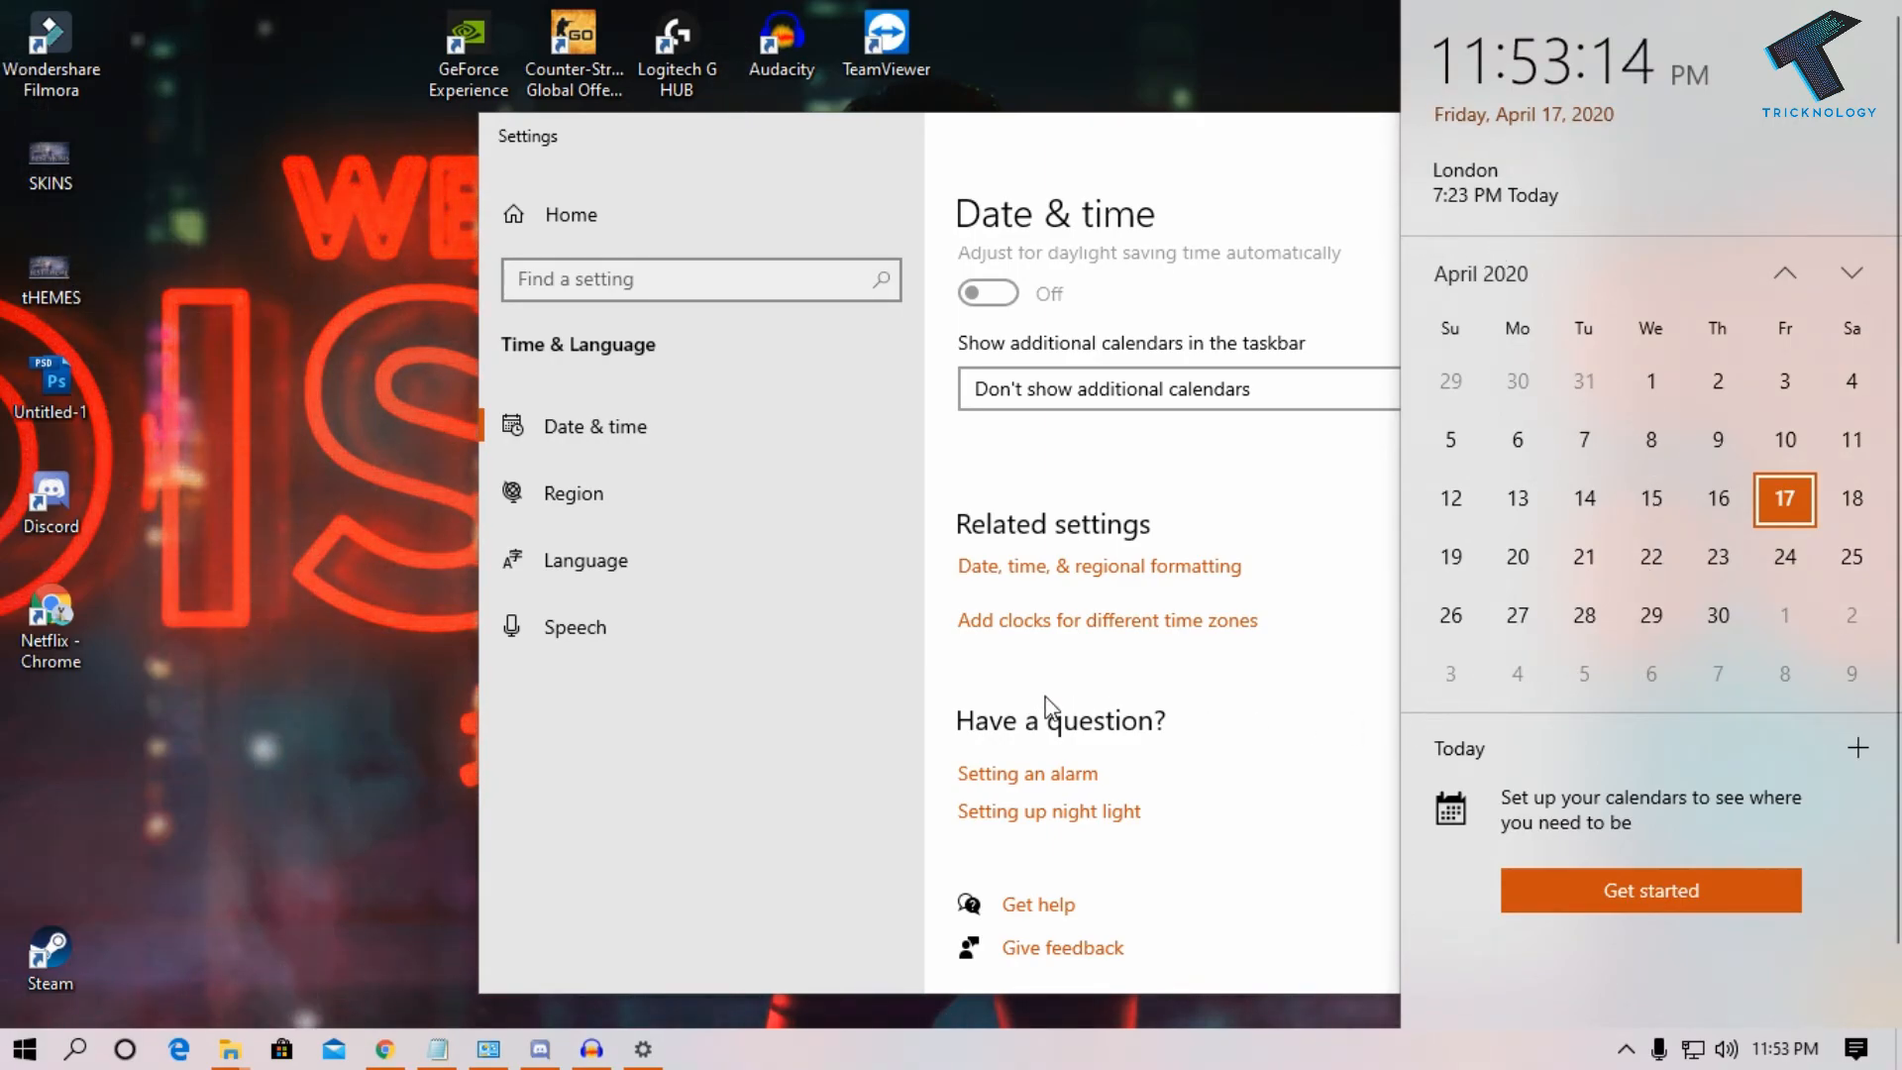